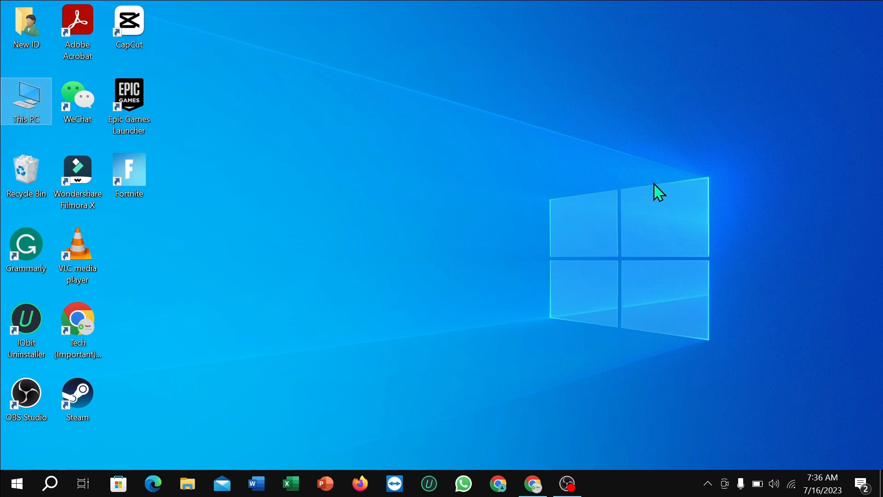
{"action": "mouse_move", "coordinate": [596, 219]}
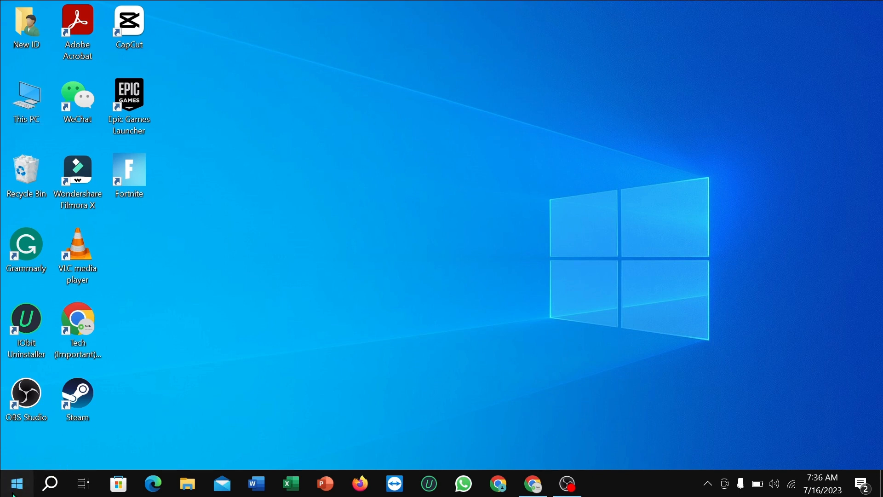
Navigate from Start to Settings > Accounts > Sign-in options with Password expanded
{"action": "left_click", "coordinate": [16, 483]}
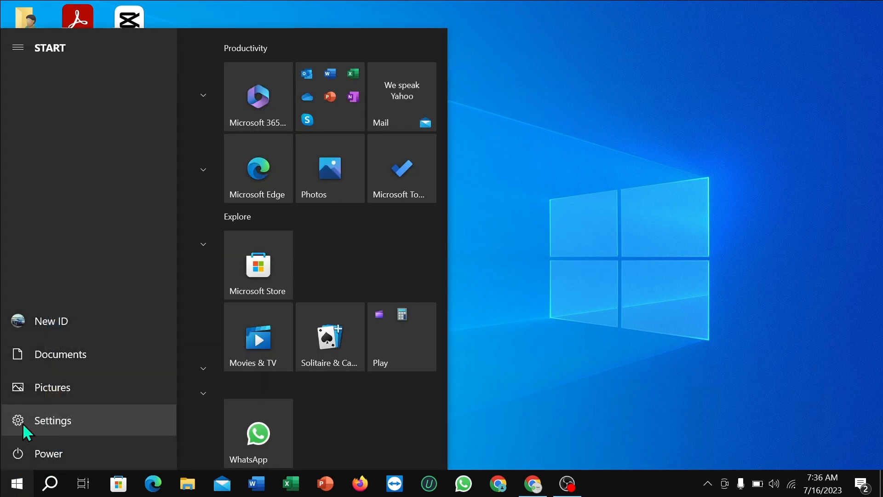
{"action": "left_click", "coordinate": [53, 420]}
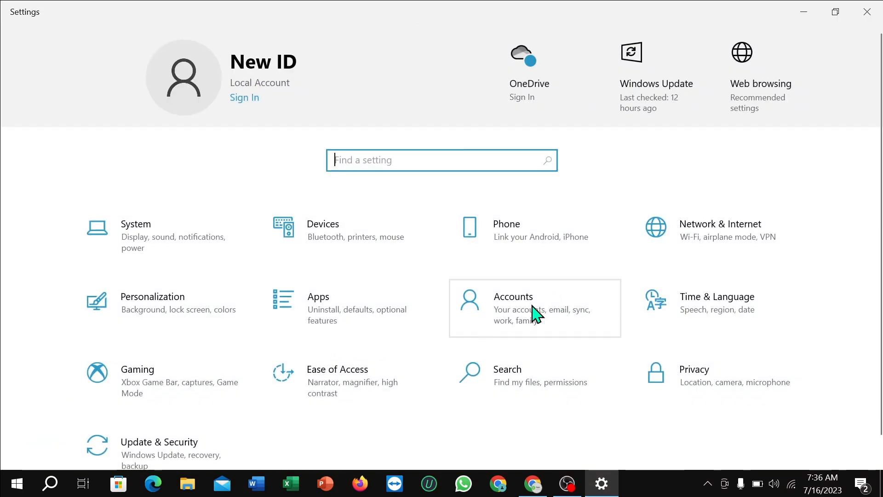
{"action": "left_click", "coordinate": [512, 309]}
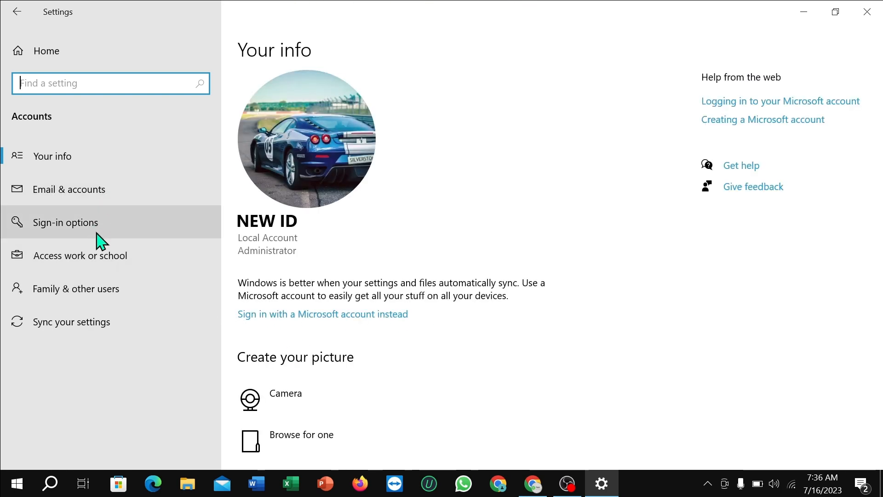
{"action": "left_click", "coordinate": [65, 221]}
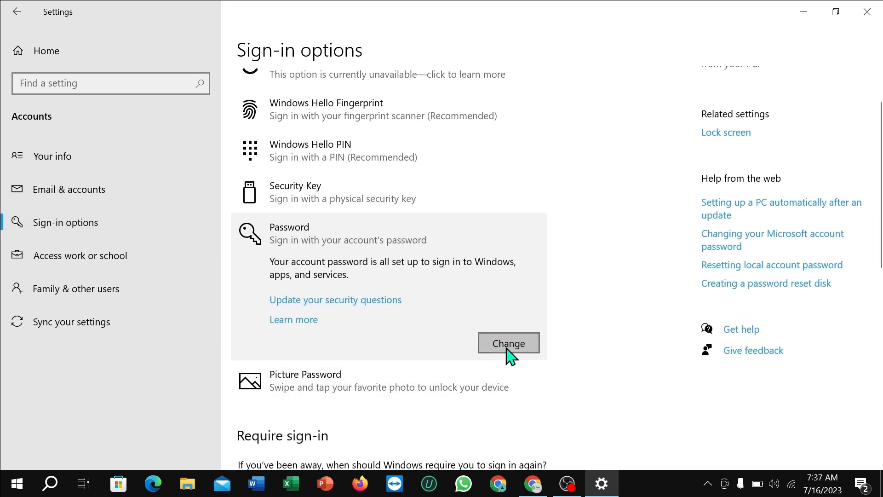
Confirm the current password and submit blank New password fields
{"action": "left_click", "coordinate": [508, 343]}
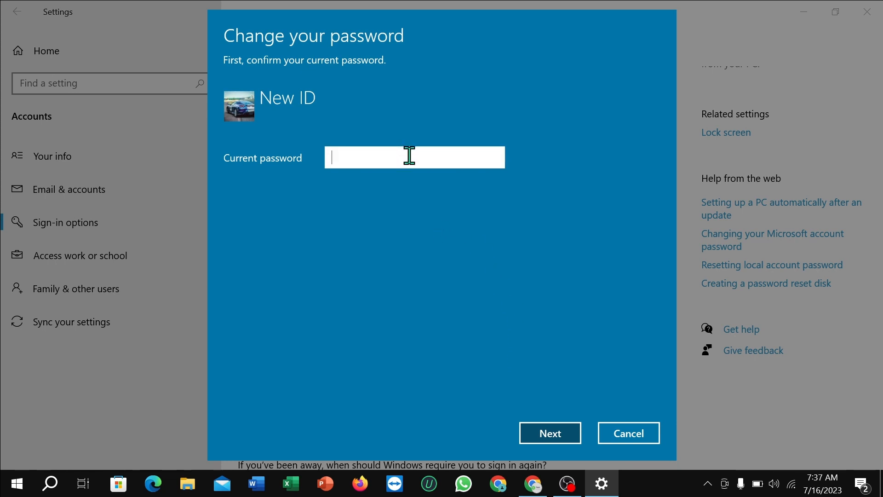
{"action": "type", "text": "••"}
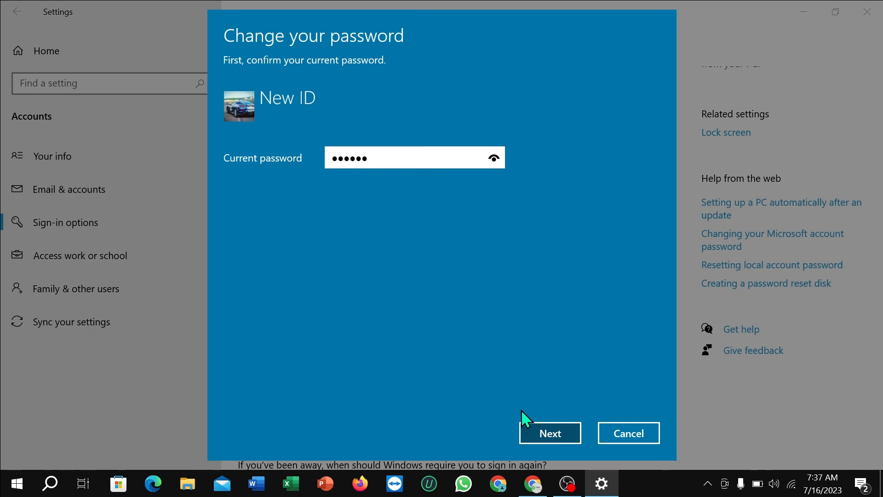
{"action": "left_click", "coordinate": [549, 433]}
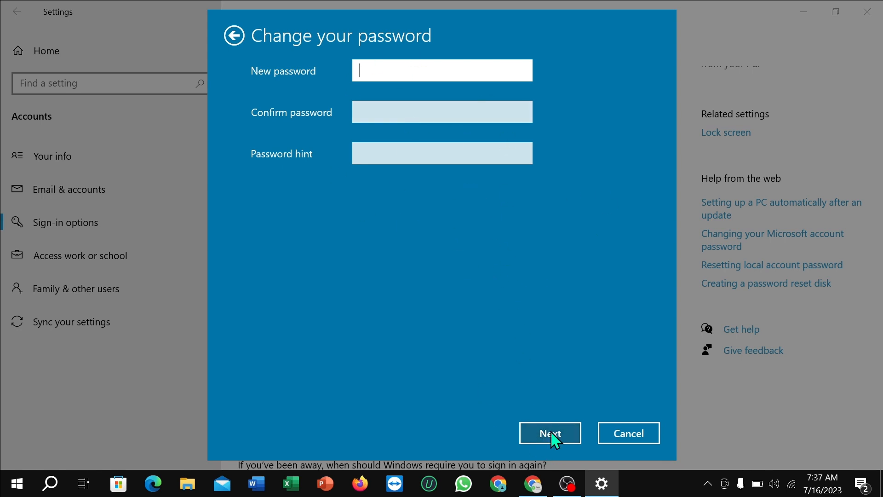
{"action": "left_click", "coordinate": [550, 432]}
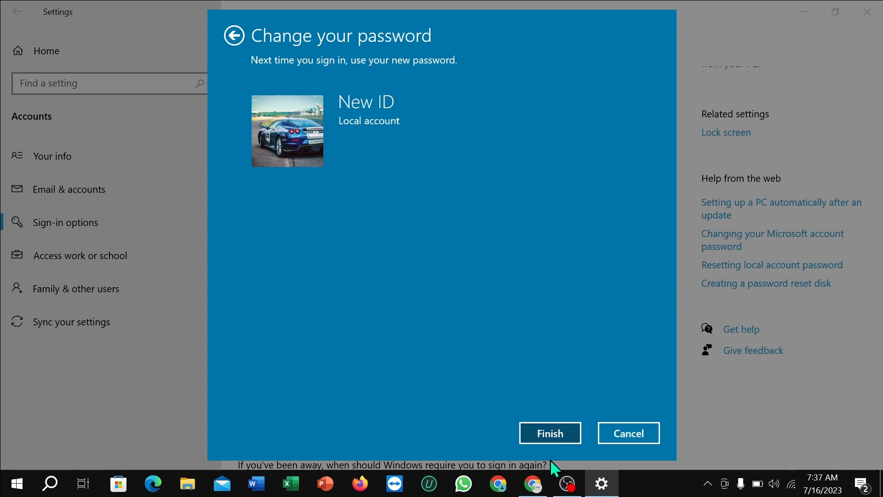
Finish the change so Sign-in options shows the account has no password with Add
{"action": "left_click", "coordinate": [549, 432]}
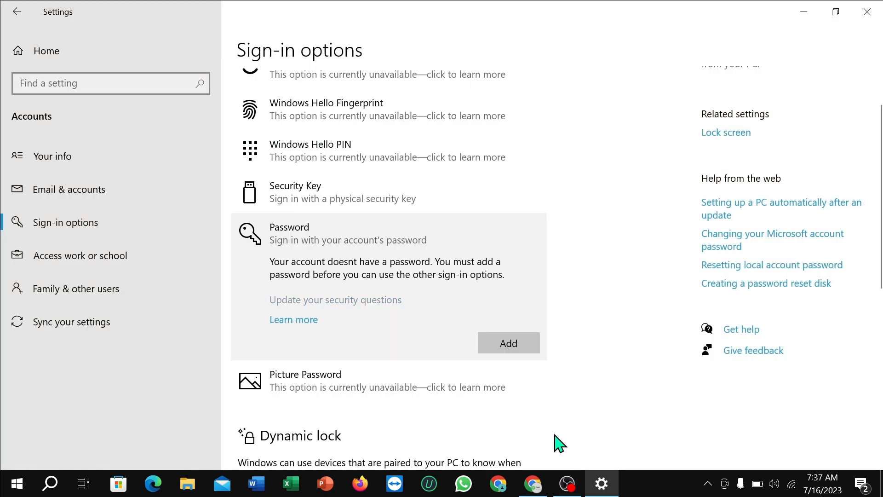
{"action": "mouse_move", "coordinate": [581, 358]}
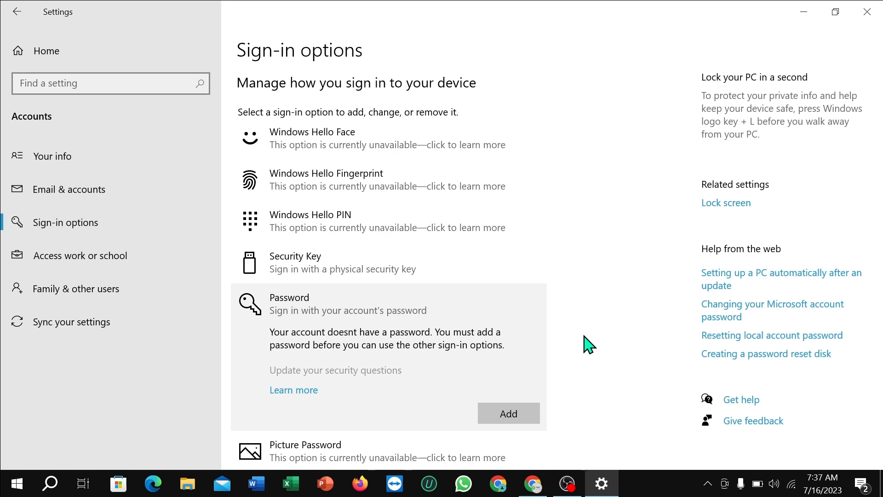
{"action": "mouse_move", "coordinate": [580, 347]}
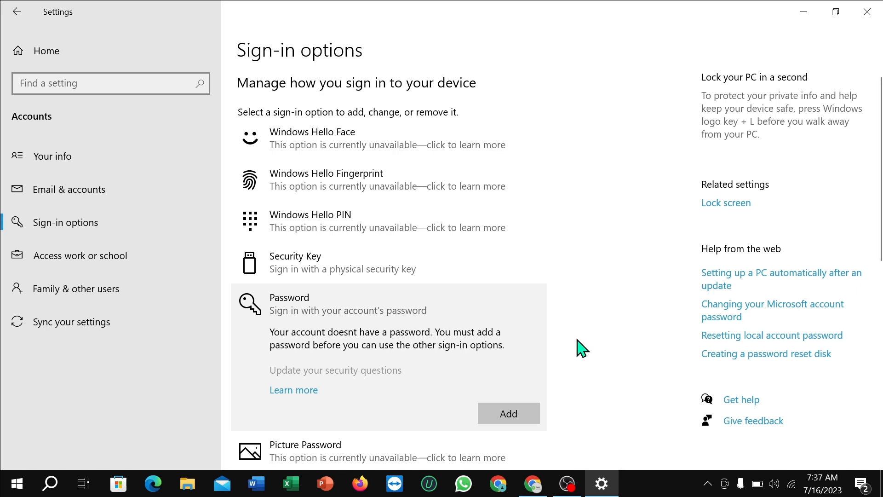